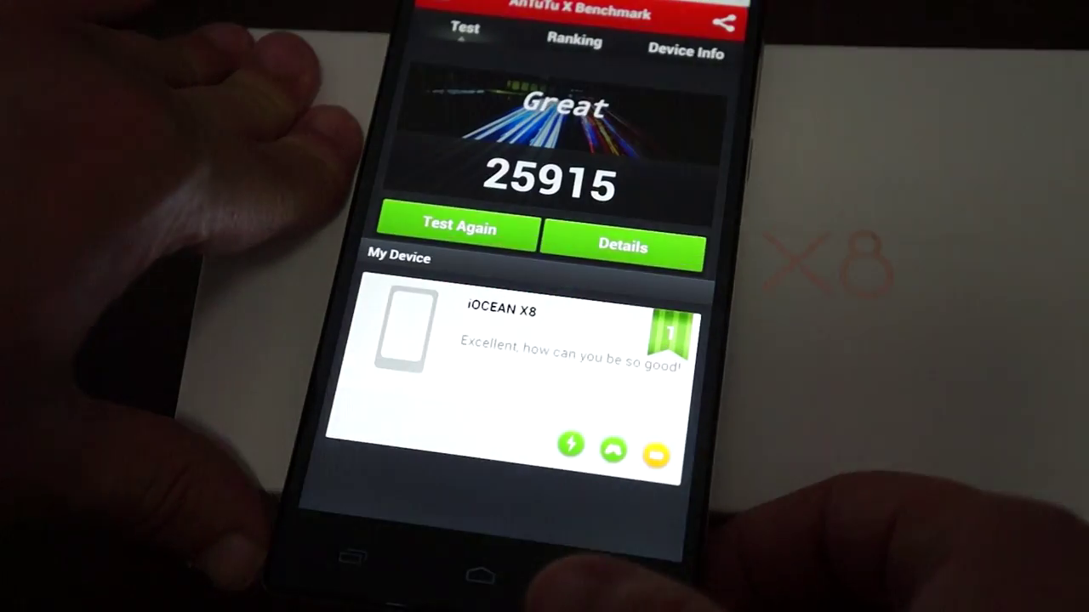
Show the iOcean X8's device info with battery, Android version and kernel after the 25915 score.
left_click(682, 48)
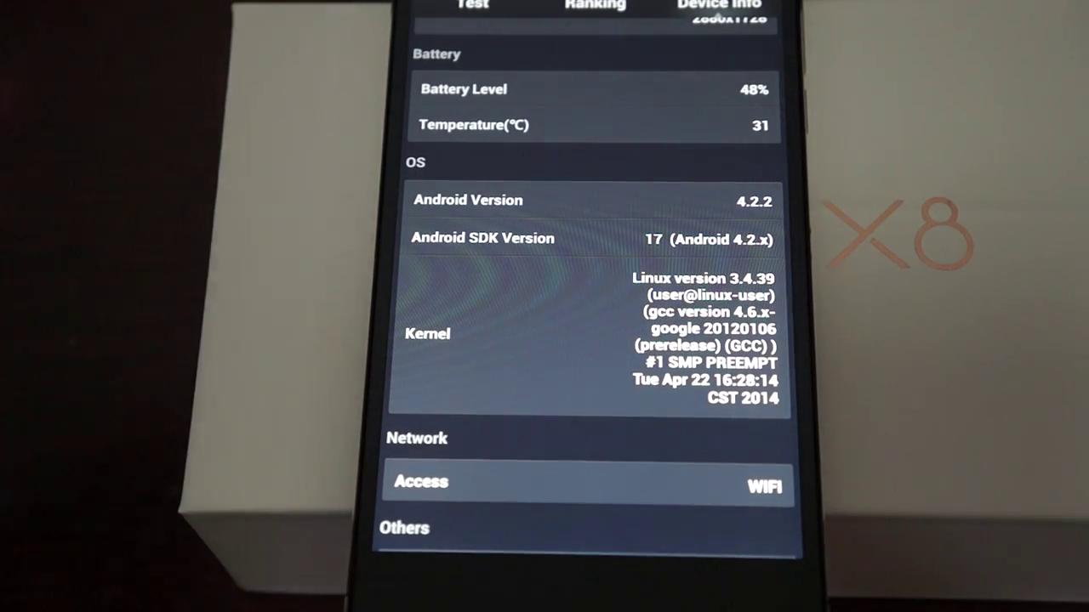
scroll("down", 3)
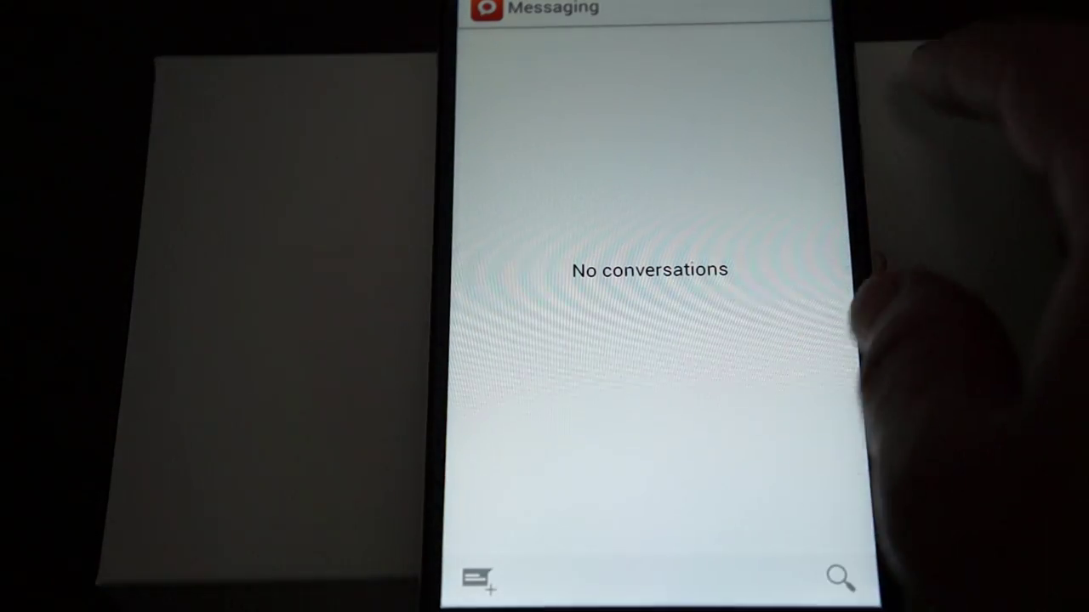
Start a new message with a recipient, then return to the app drawer.
left_click(477, 582)
type("yjhggbhj")
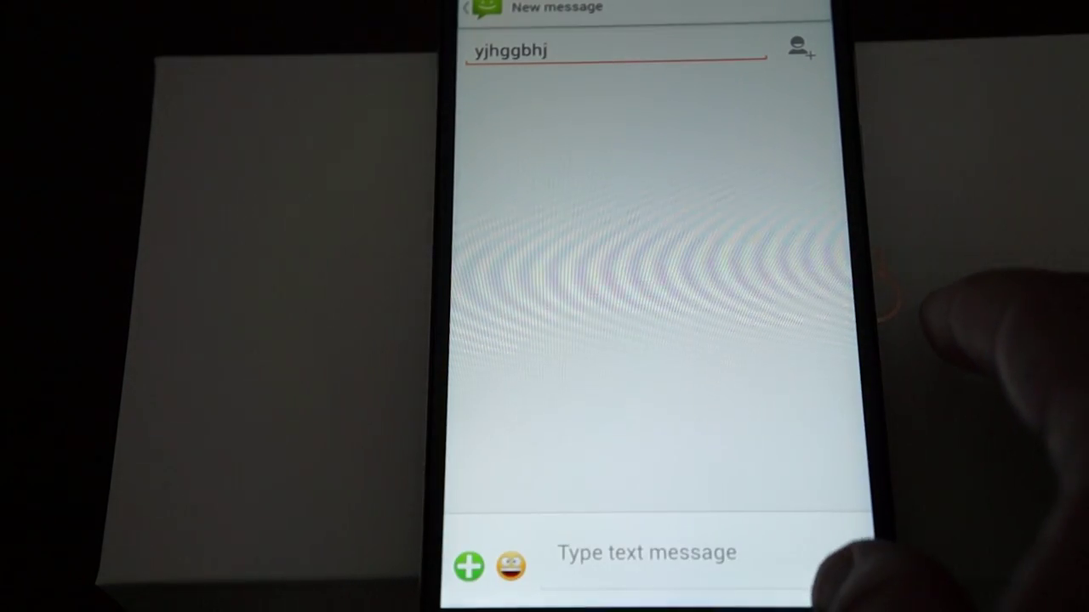
left_click(476, 9)
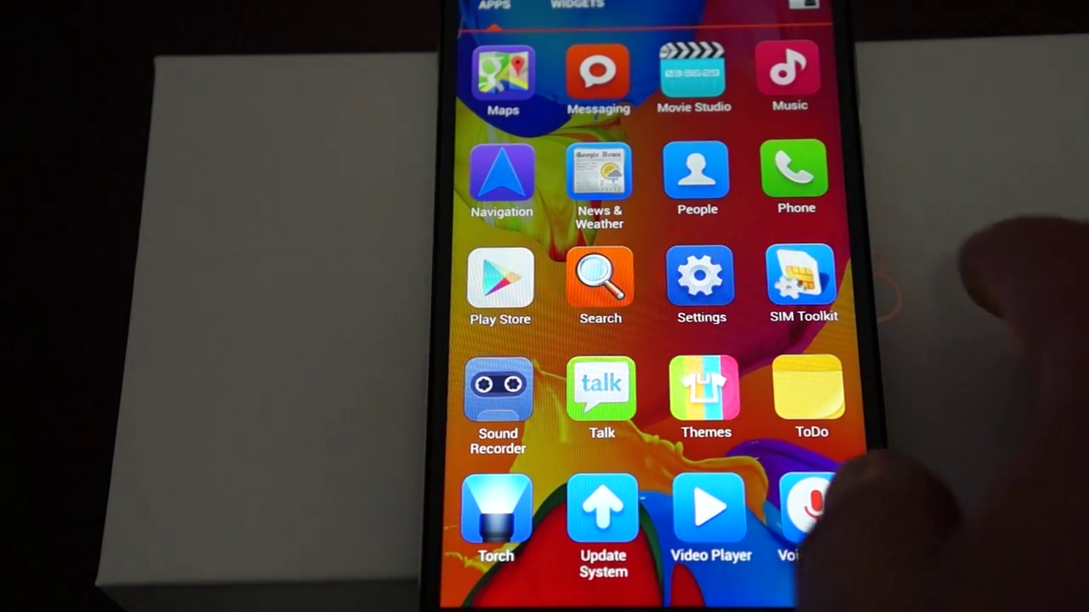
Launch the Video Player from the app drawer, which reports no videos available.
left_click(795, 170)
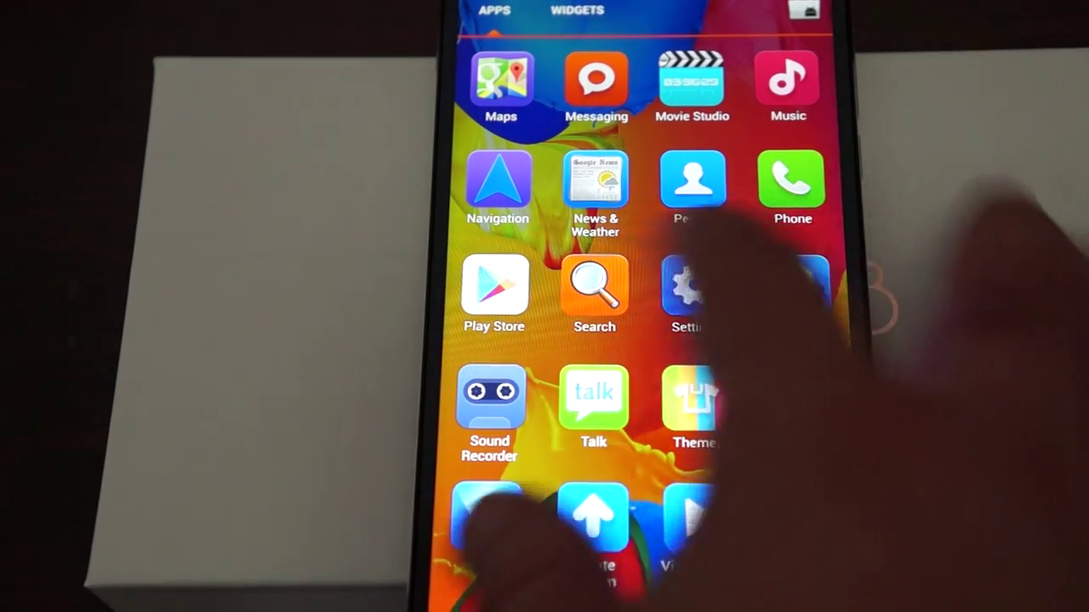
left_click(494, 286)
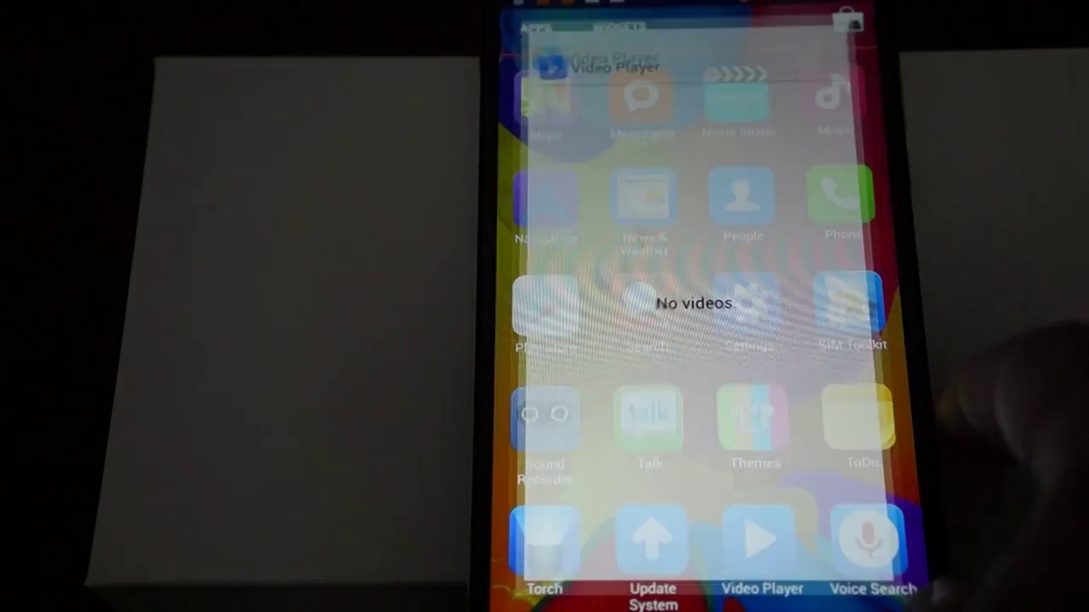
Go into Settings and reach the Storage page's clear-cached-data prompt.
left_click(628, 27)
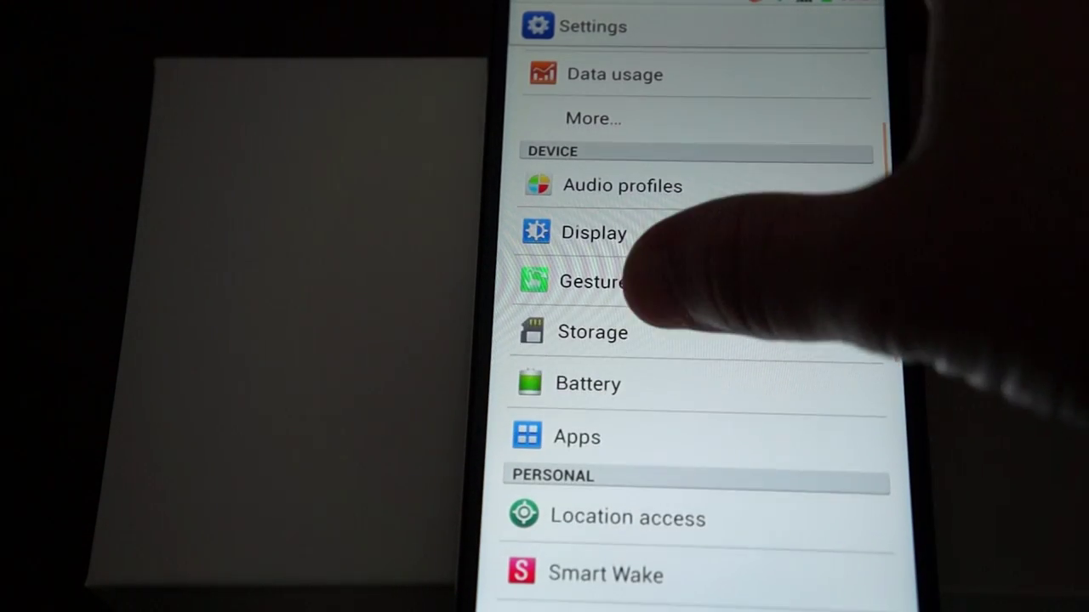
left_click(592, 331)
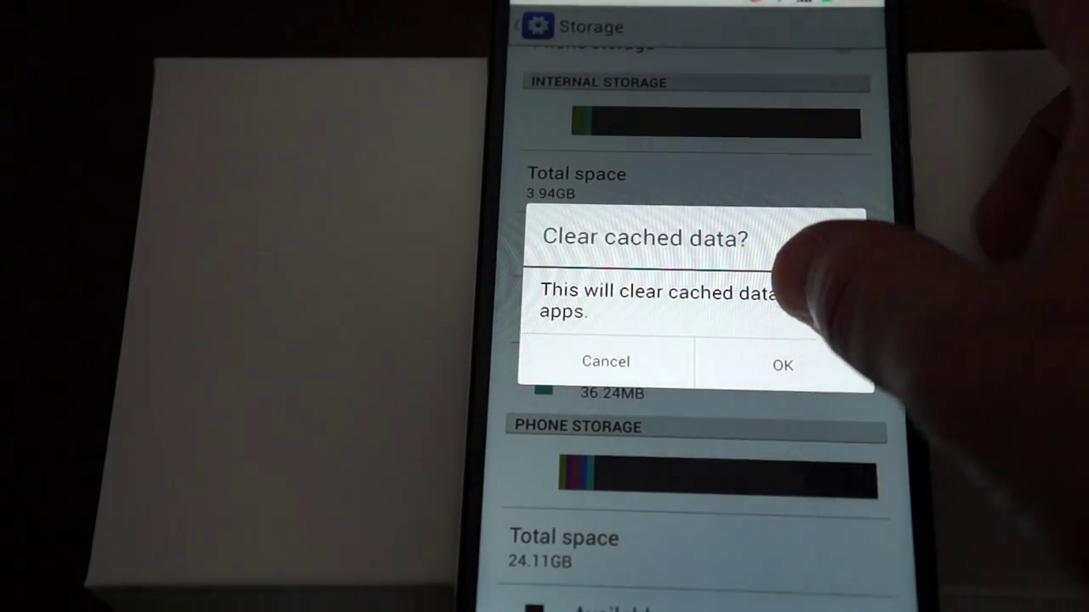
Confirm clearing all apps' cached data, leaving 257MB of internal storage used.
left_click(782, 364)
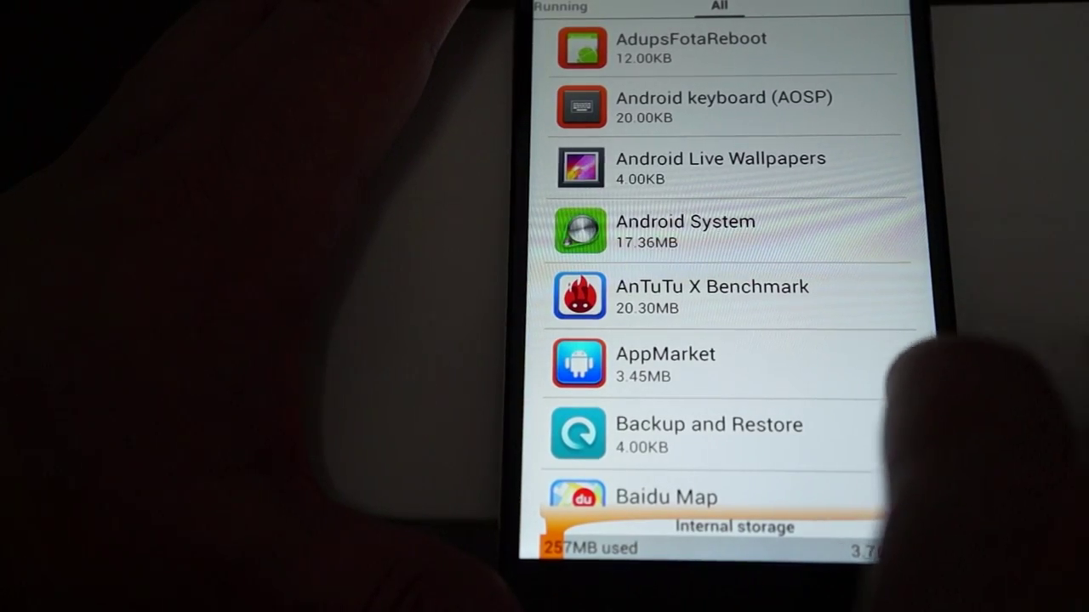
mouse_move(791, 179)
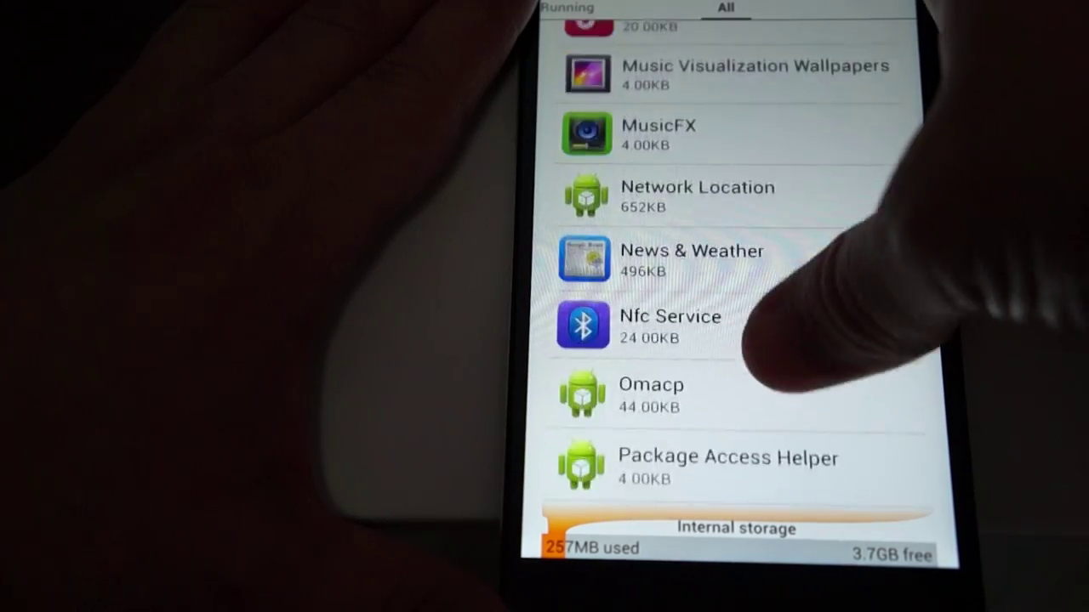
Scroll through the All apps list showing each installed app's size.
scroll("down", 3)
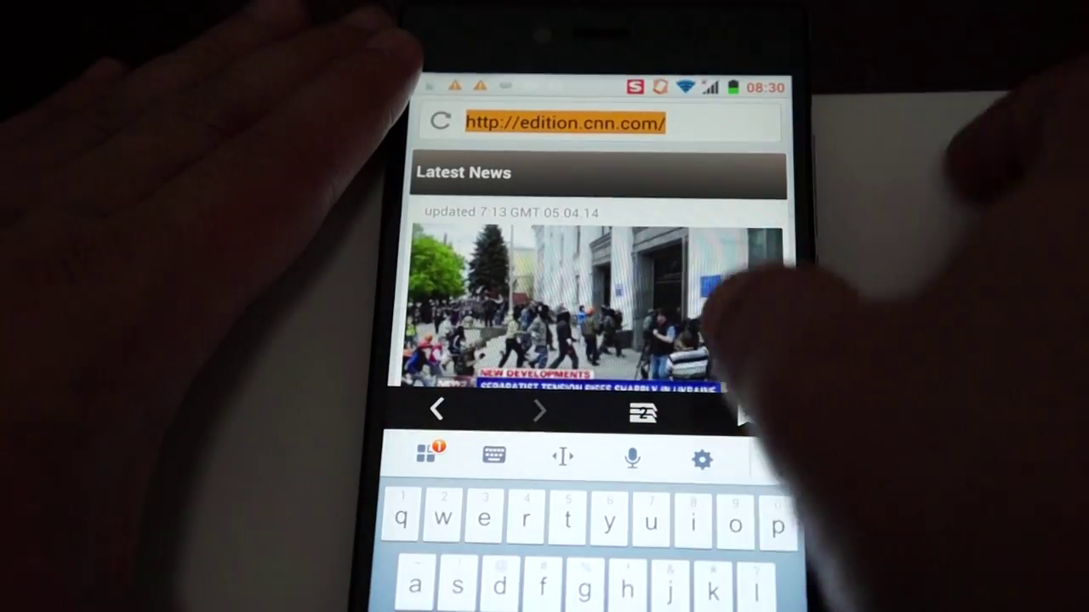
Enter qq.com in the address bar to replace the CNN page.
type("qq.")
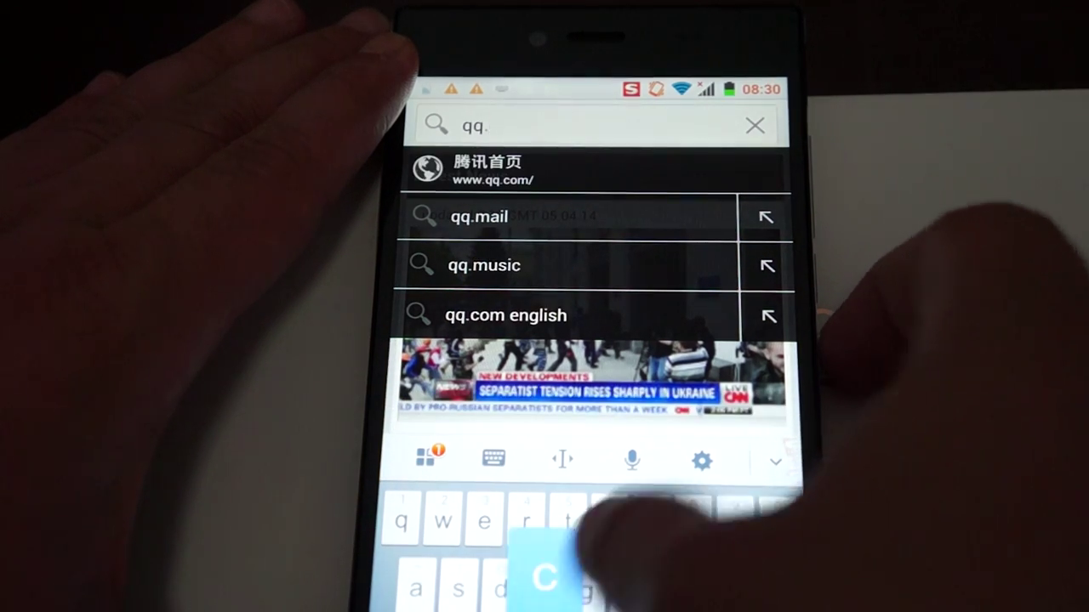
left_click(497, 169)
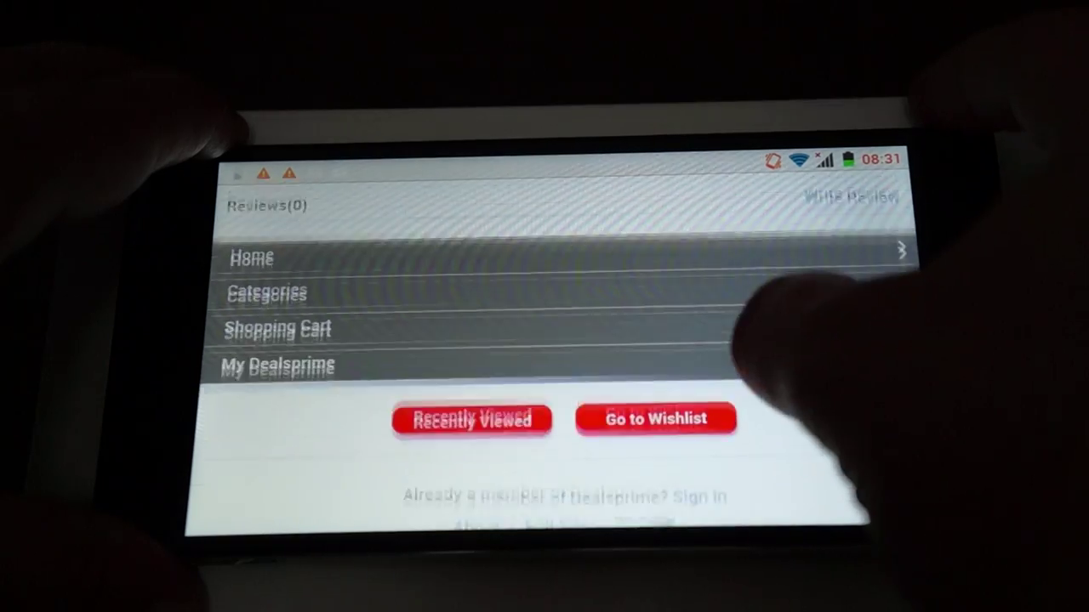
Scroll the Dealsprime mobile site to its footer with sign-in and PayPal payment logos.
scroll("down", 3)
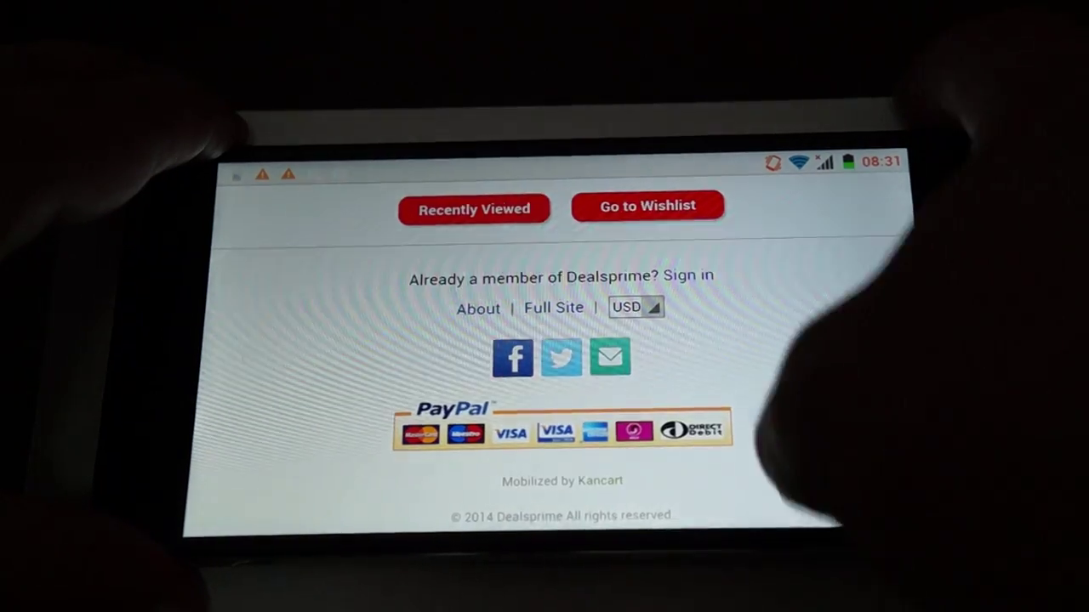